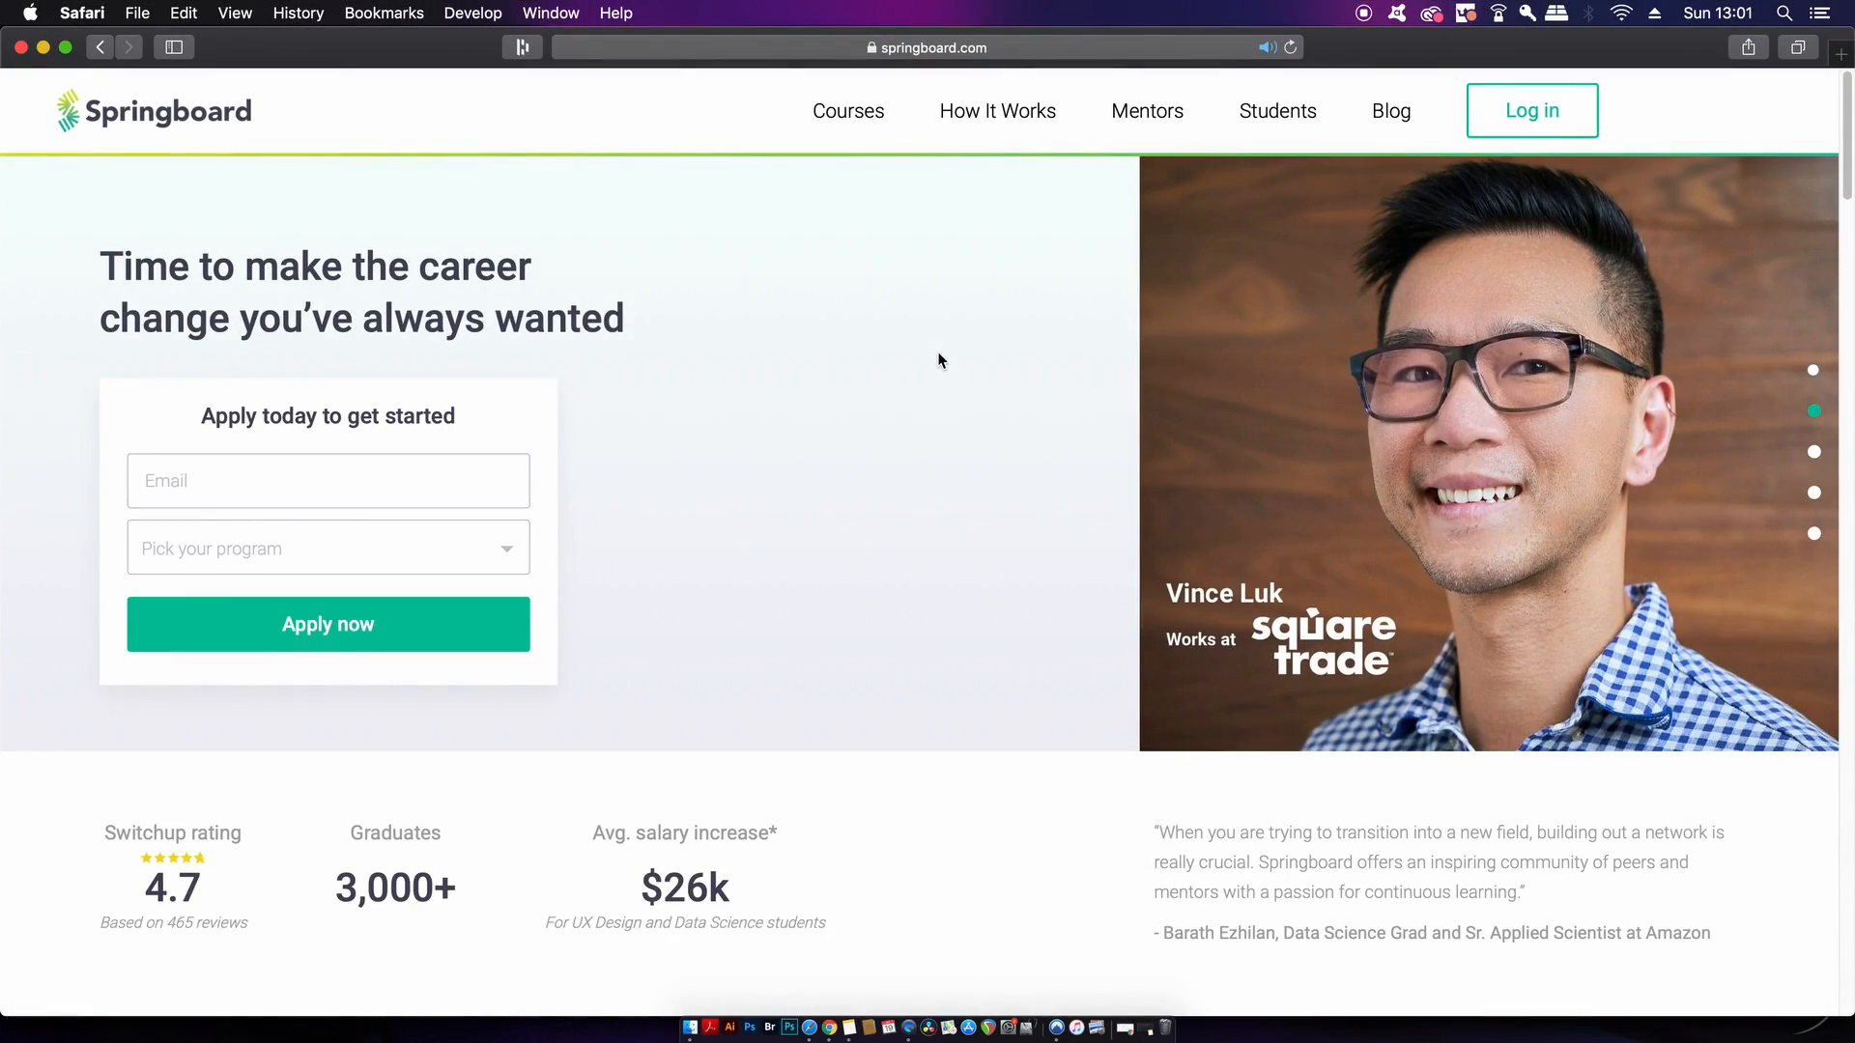
{"action": "mouse_move", "coordinate": [856, 120]}
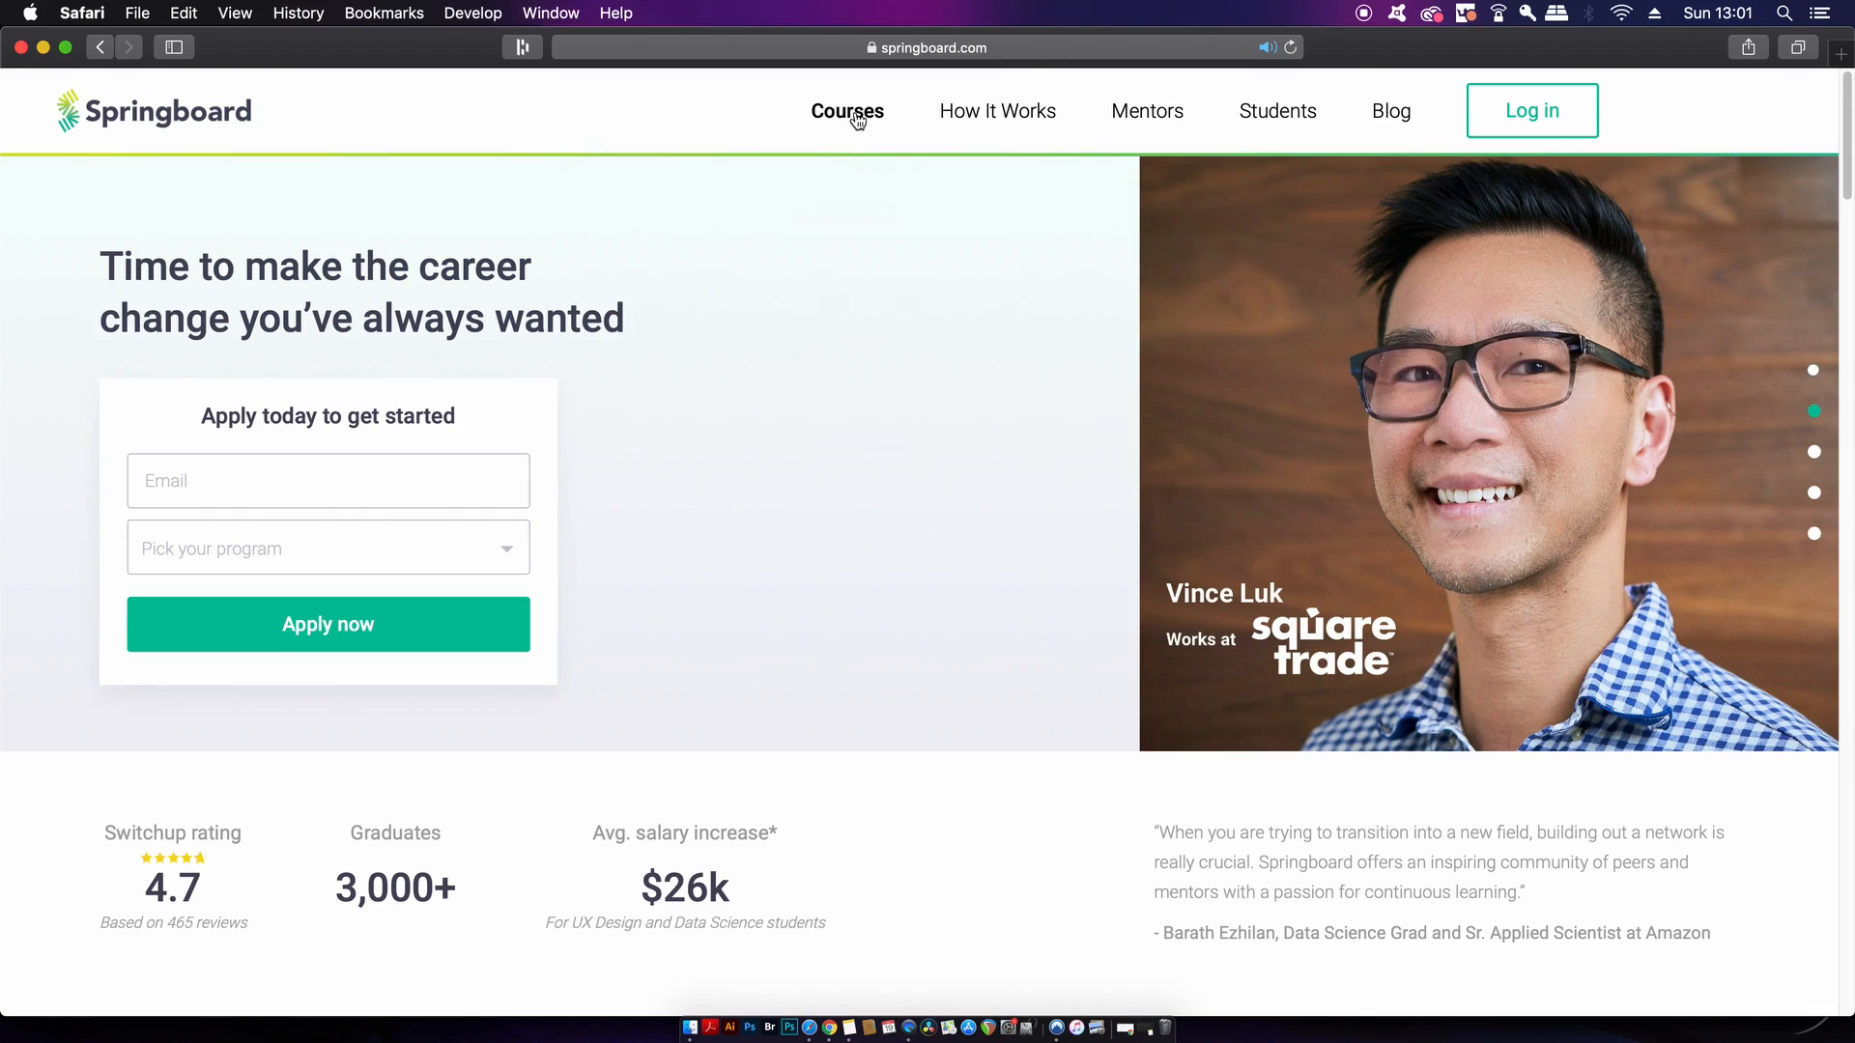
Navigate from the Courses menu to the Introduction to Design course page
{"action": "left_click", "coordinate": [847, 112]}
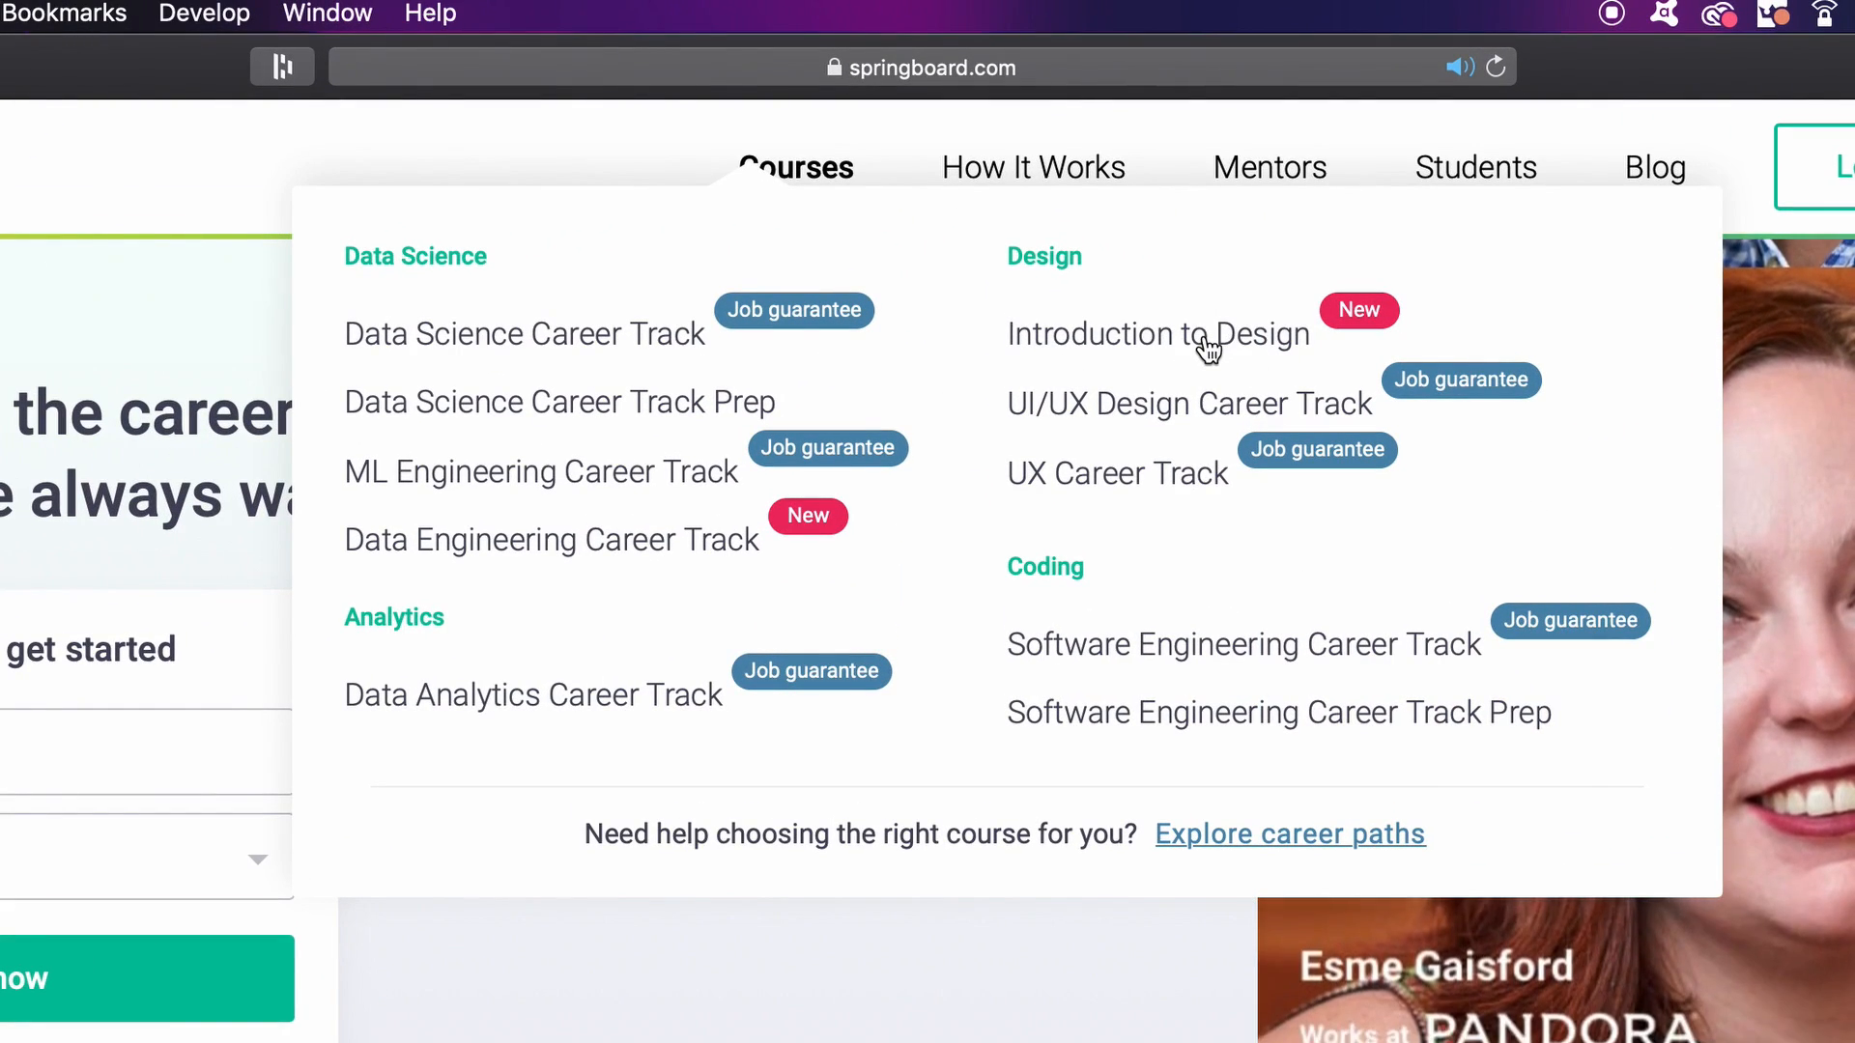
{"action": "left_click", "coordinate": [1158, 332]}
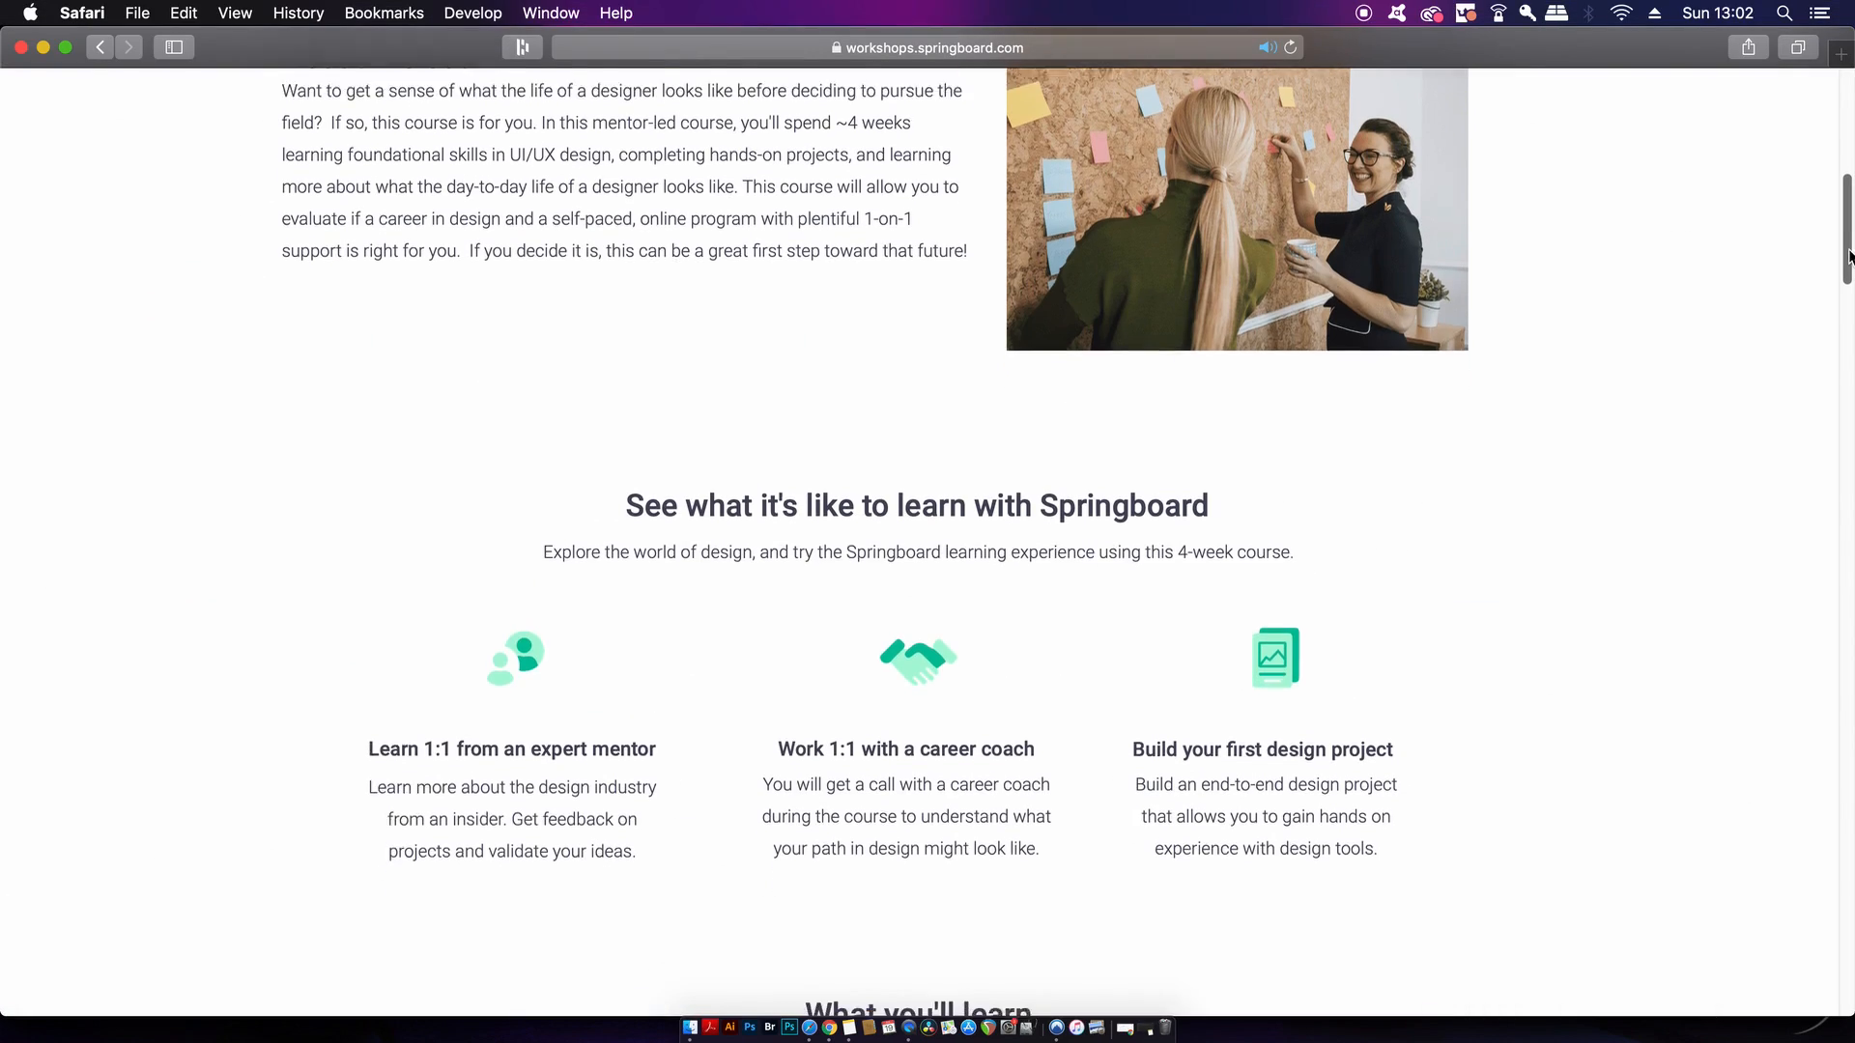
Scroll the course page down to the 'What you'll learn' list of Units 1–7
{"action": "scroll", "scroll_direction": "down", "scroll_amount": 3}
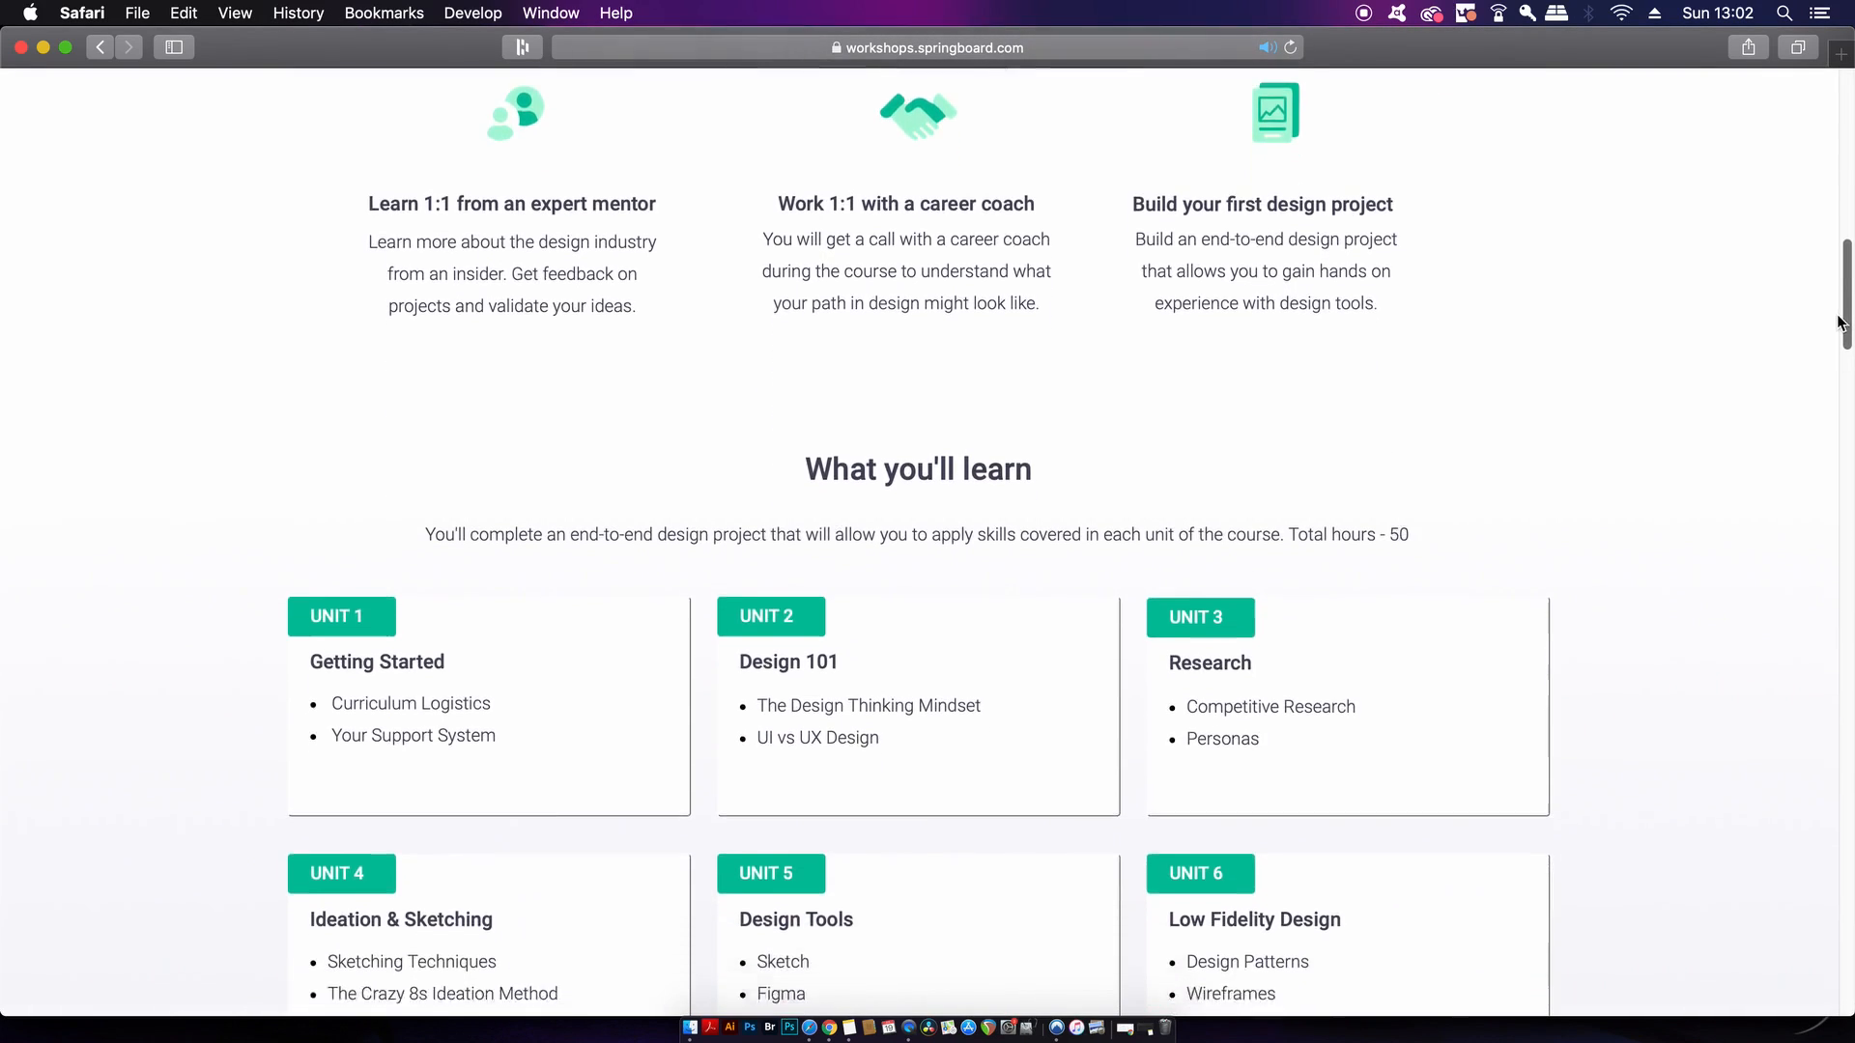
{"action": "scroll", "scroll_direction": "down", "scroll_amount": 3}
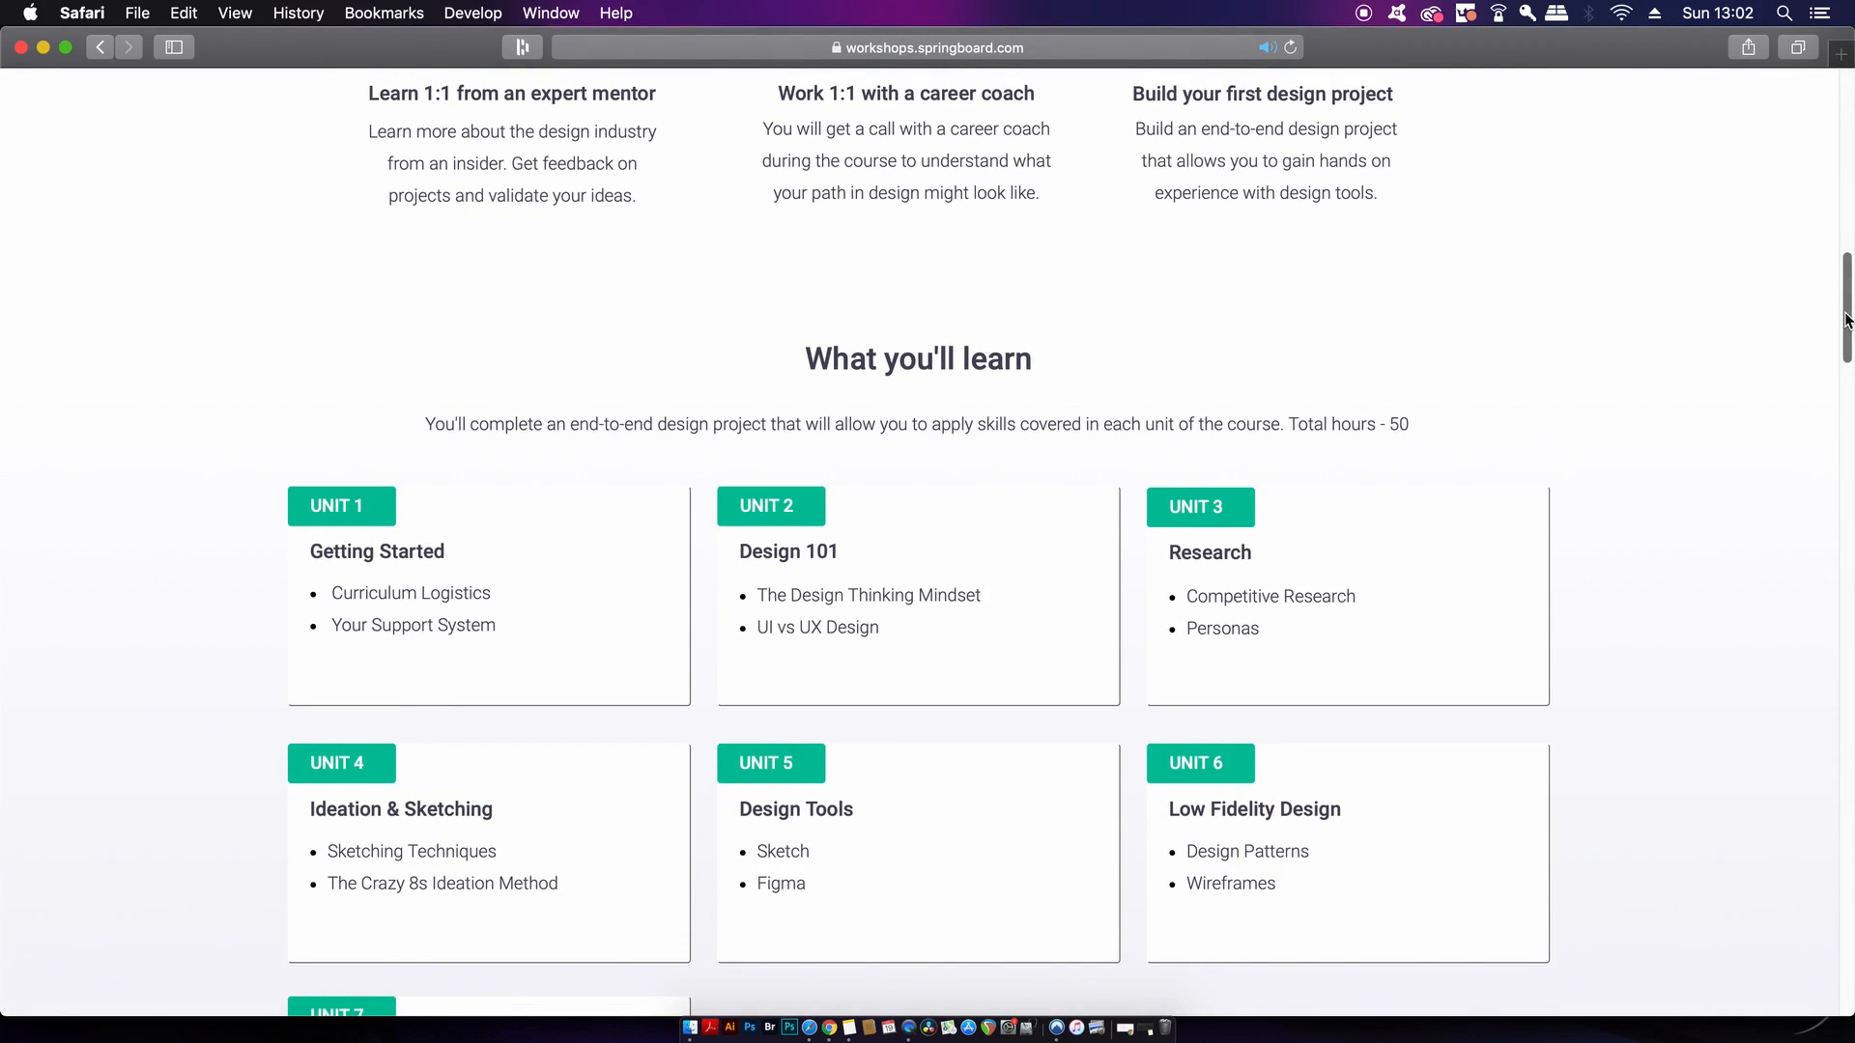
{"action": "scroll", "scroll_direction": "down", "scroll_amount": 3}
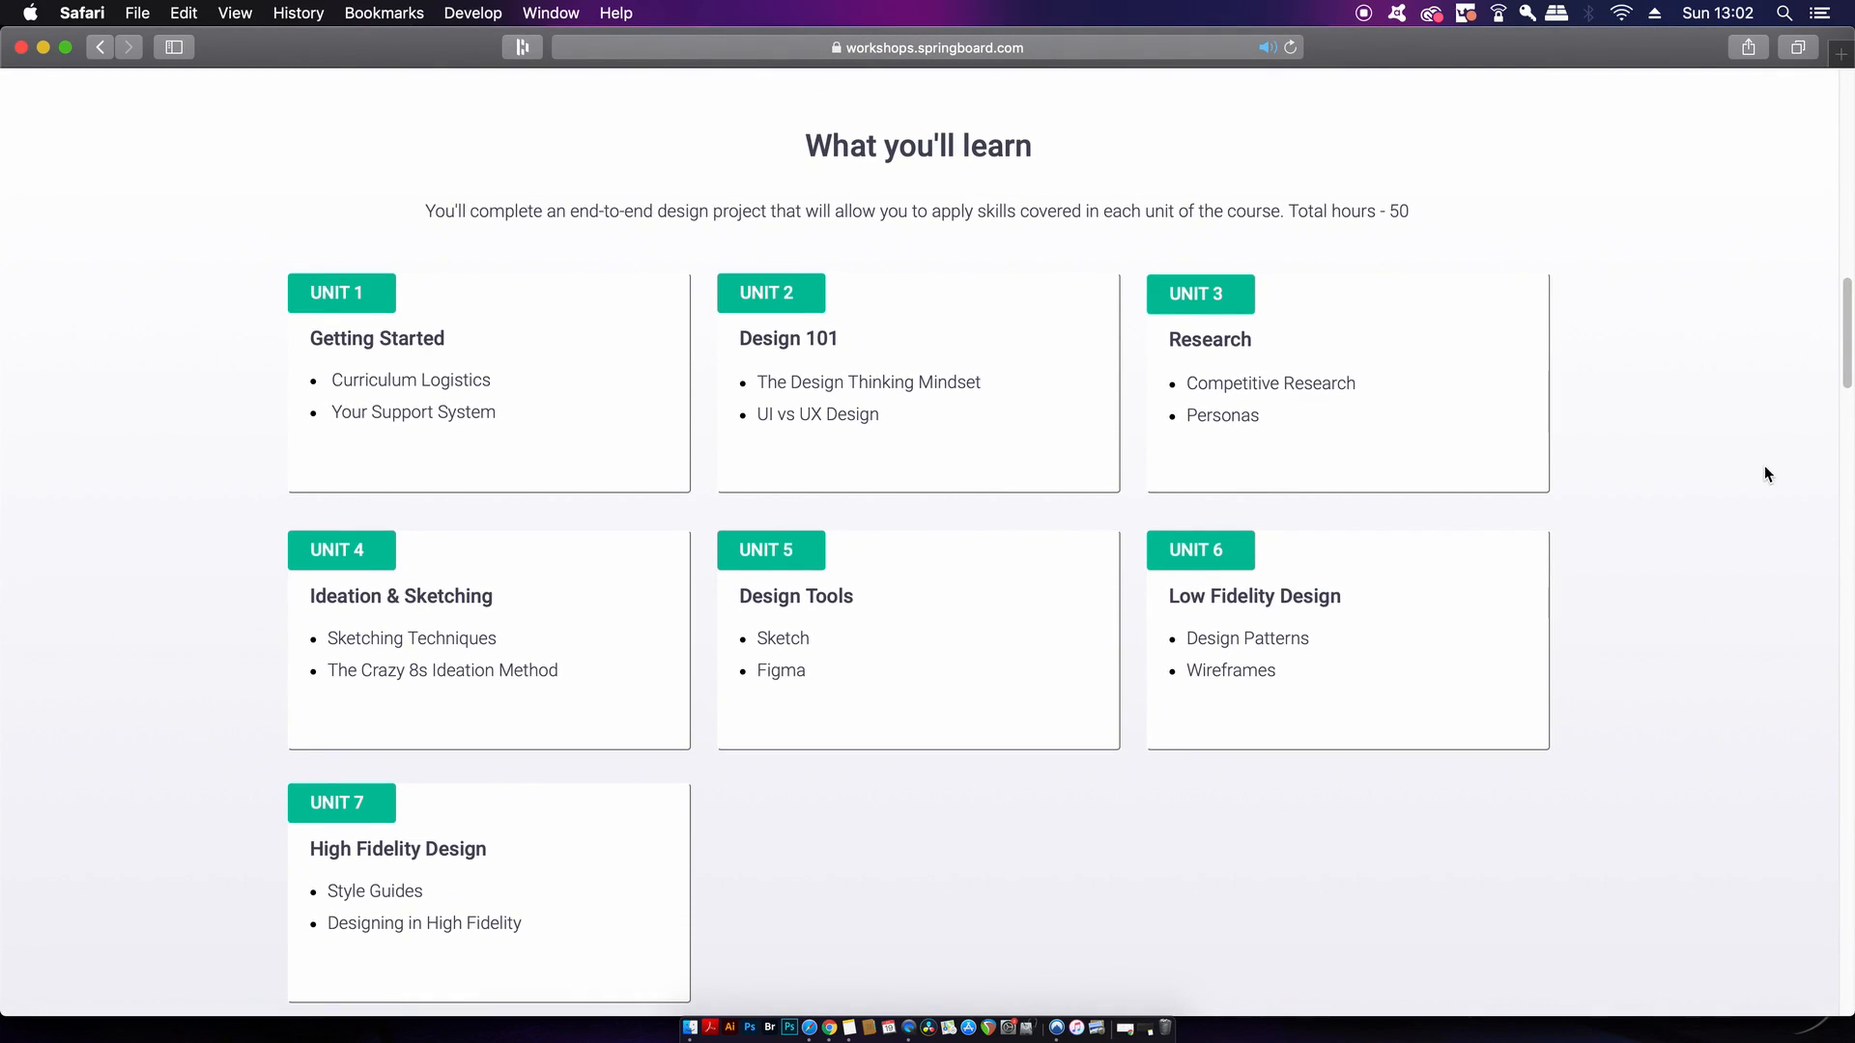